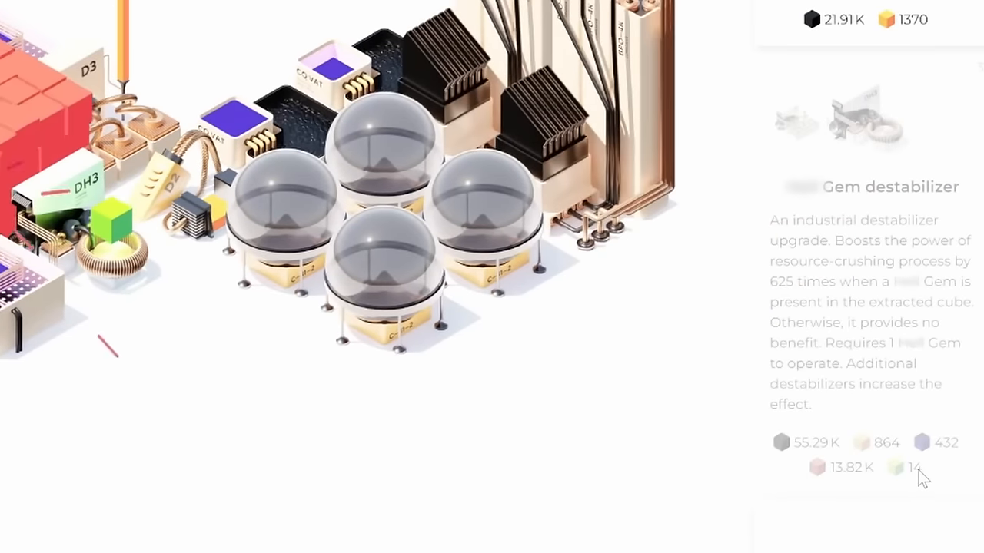
Step: Break up the last rock cube in the field's center, collecting its red, black and green resources
scroll("down", 3)
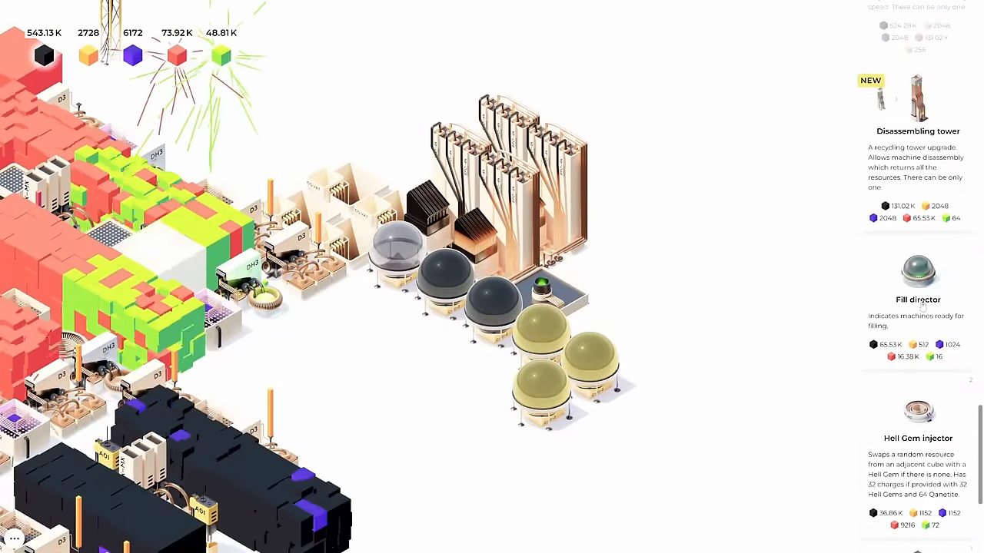
scroll("down", 3)
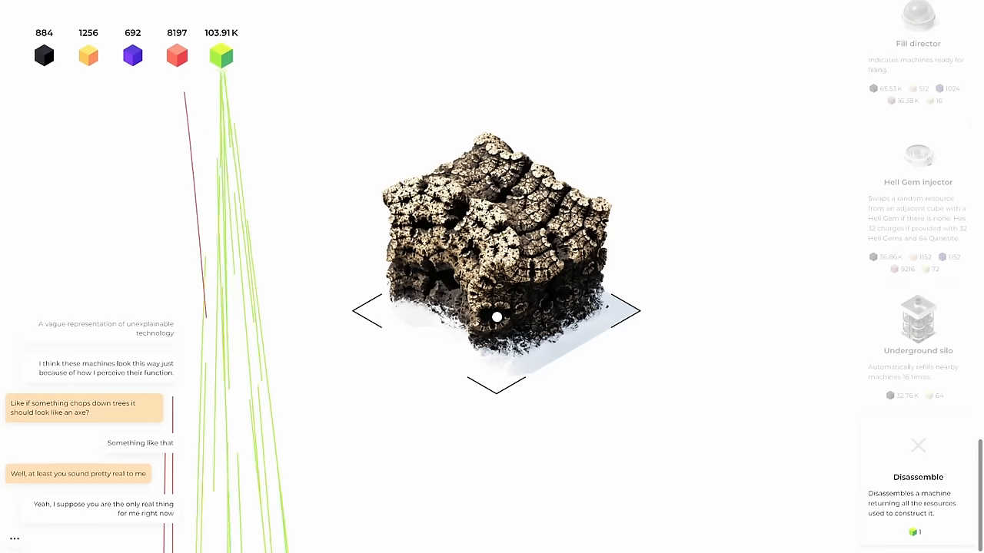
left_click(494, 317)
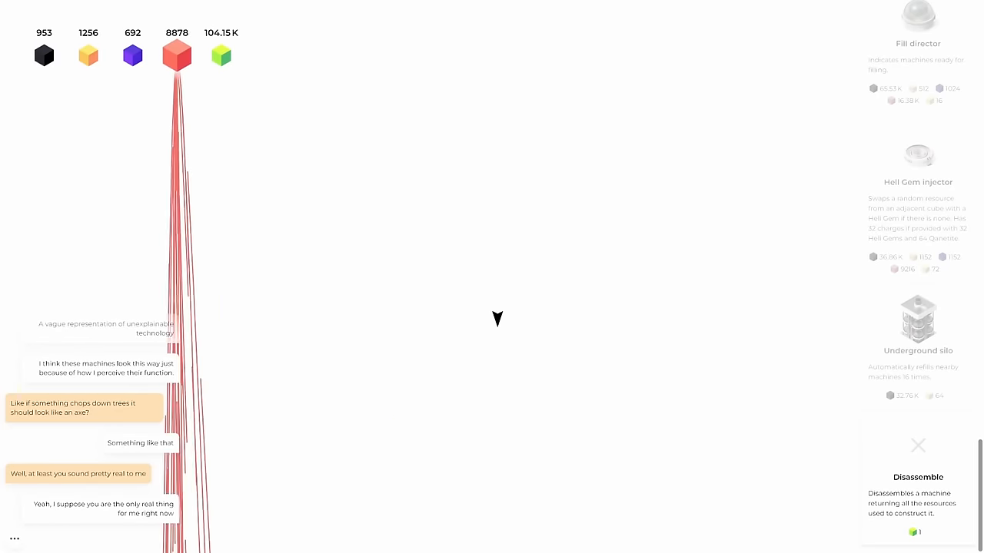